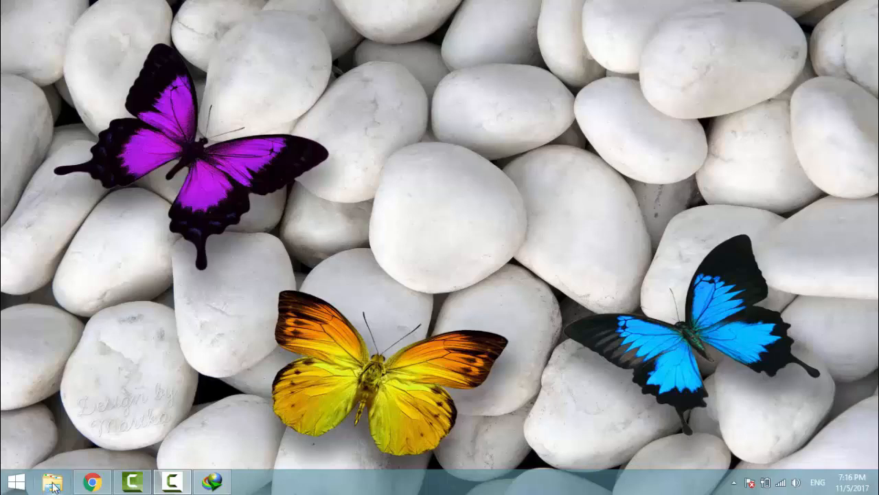
Browse to Movies (E:) from This PC and select one of the encrypted .HRM movie files
click(47, 481)
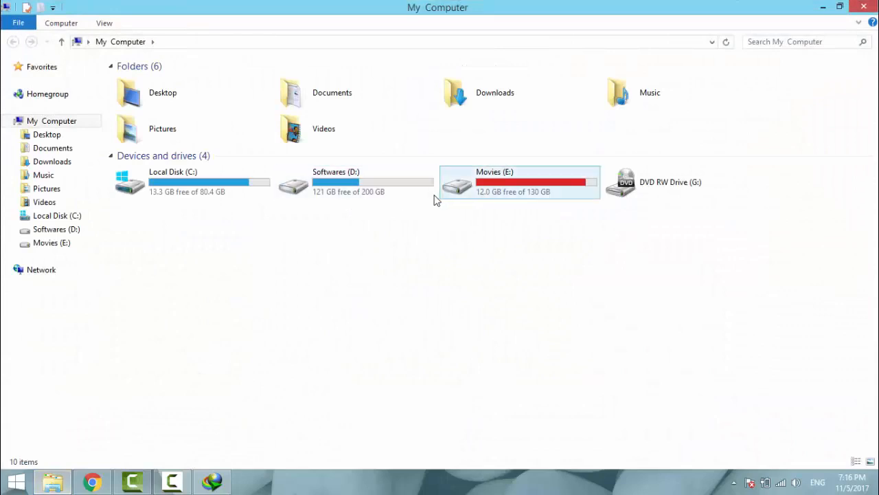
double_click(495, 181)
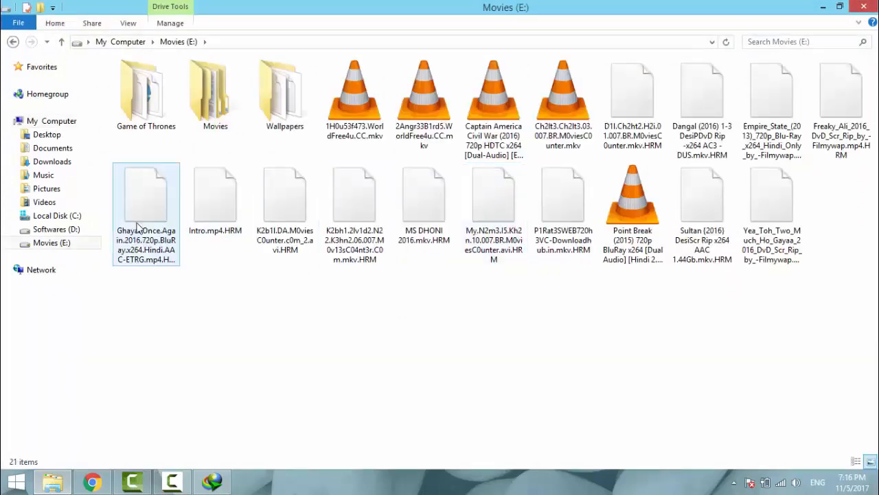
click(248, 272)
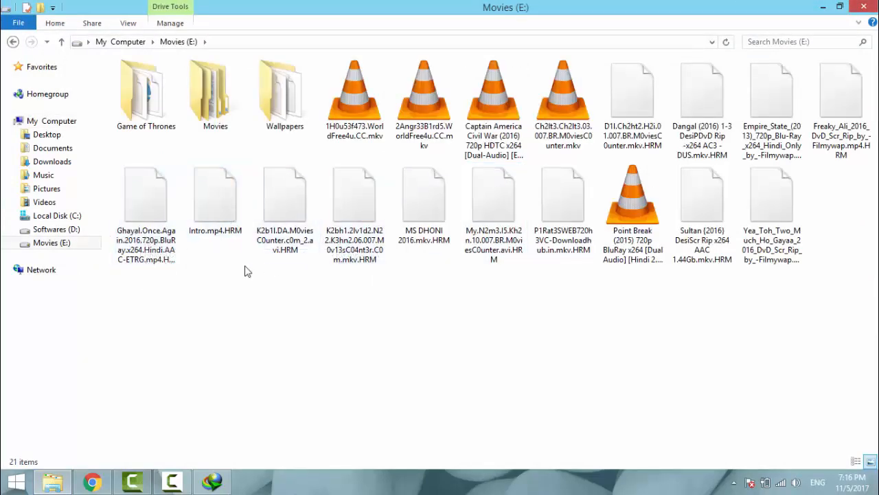
click(703, 103)
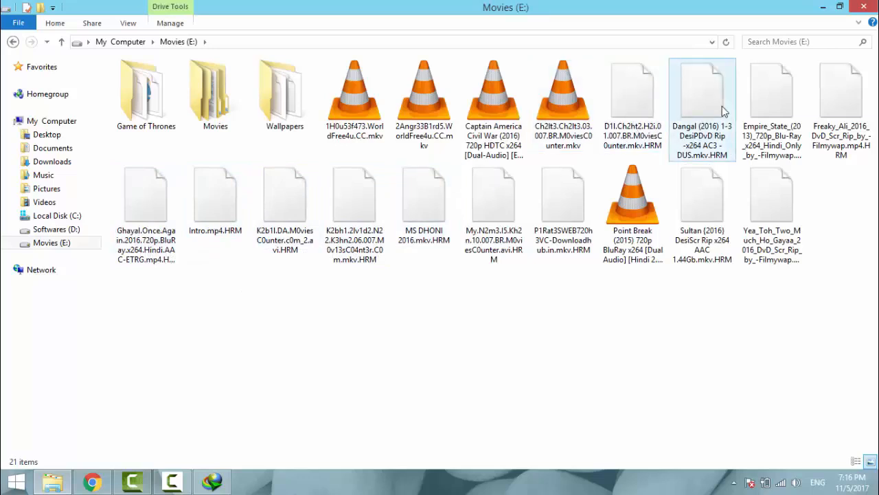
click(632, 103)
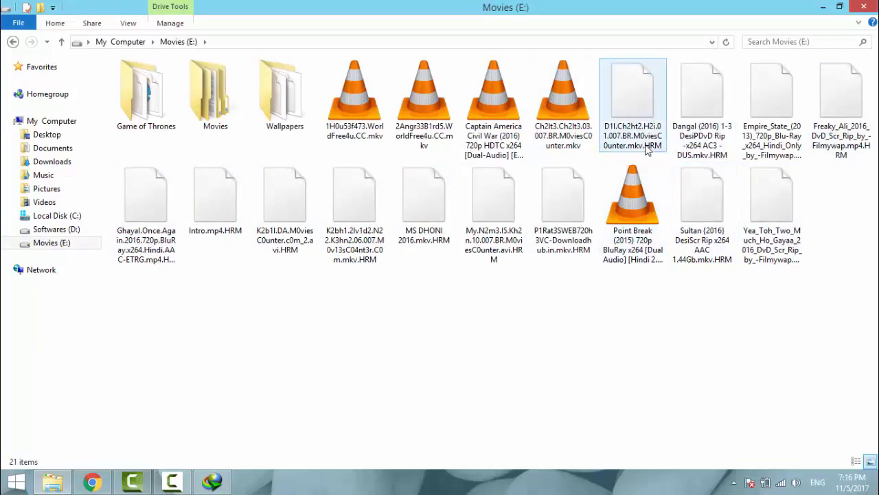
click(632, 103)
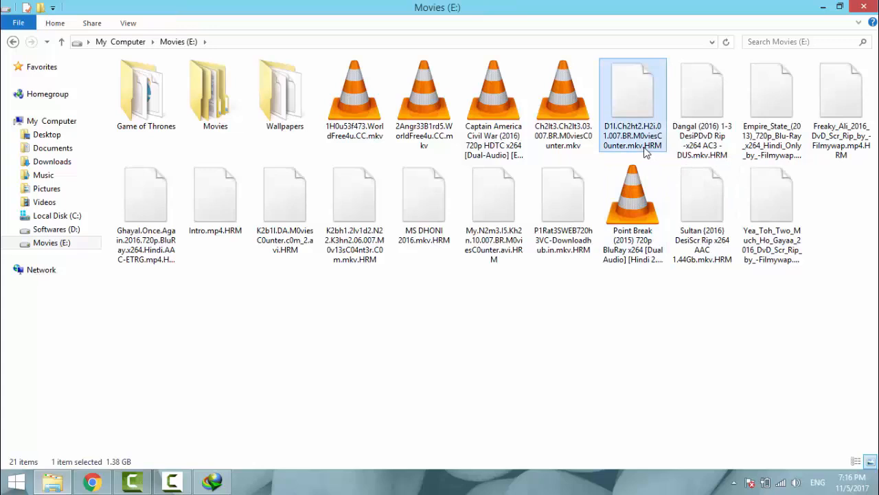
mouse_move(658, 154)
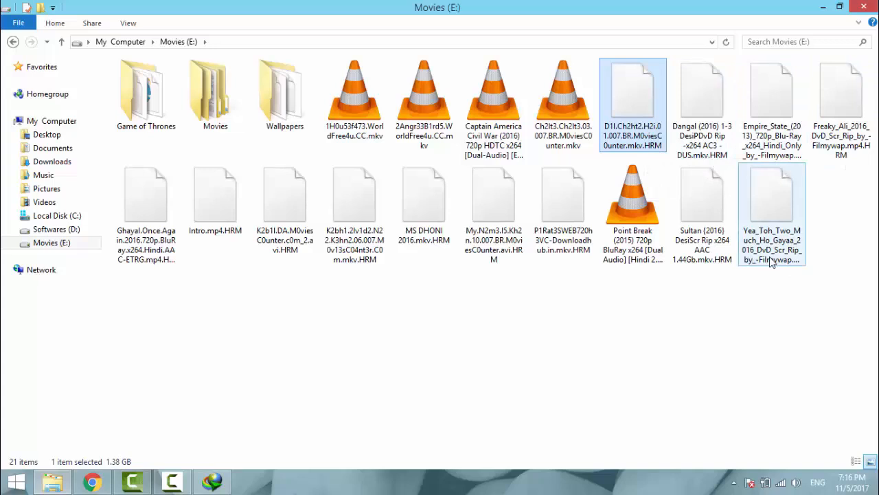
mouse_move(354, 192)
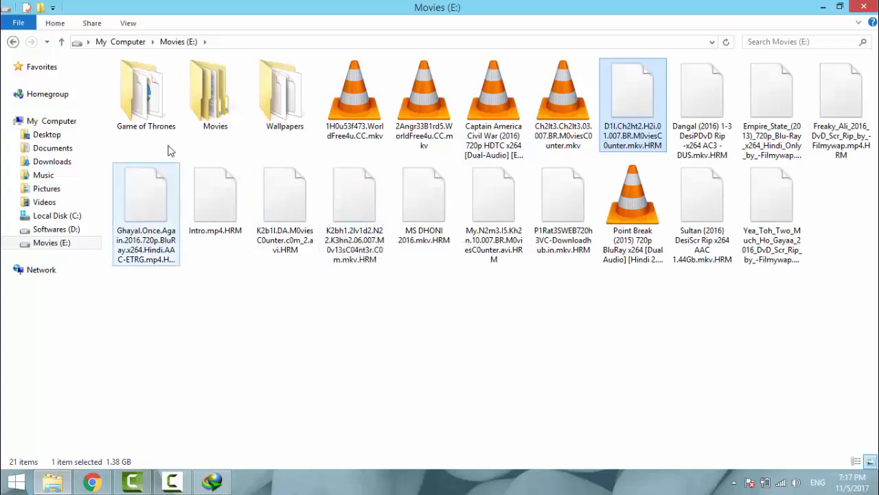
Look inside Game of Thrones > Season 7 at the encrypted .HRM episodes, then go back up
double_click(146, 94)
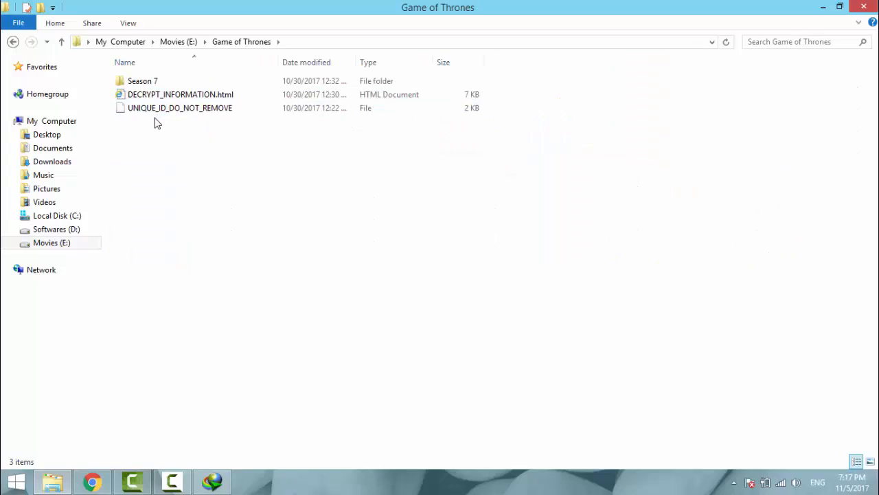
double_click(143, 80)
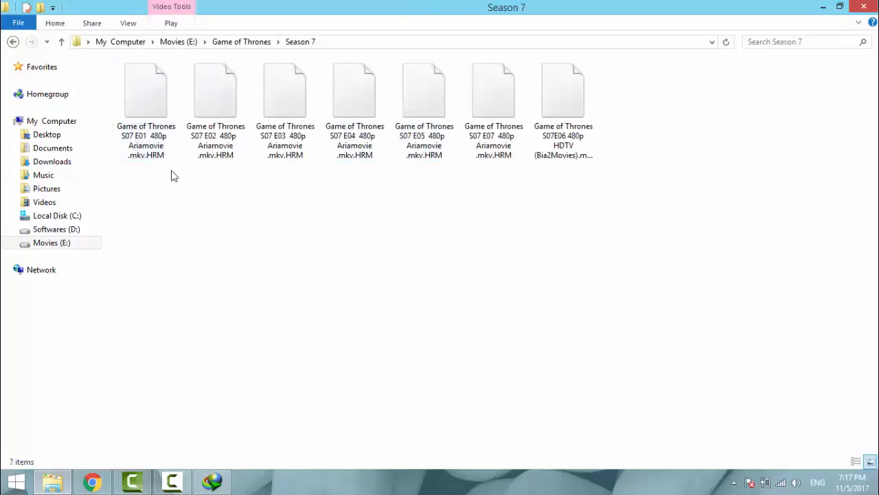
mouse_move(210, 170)
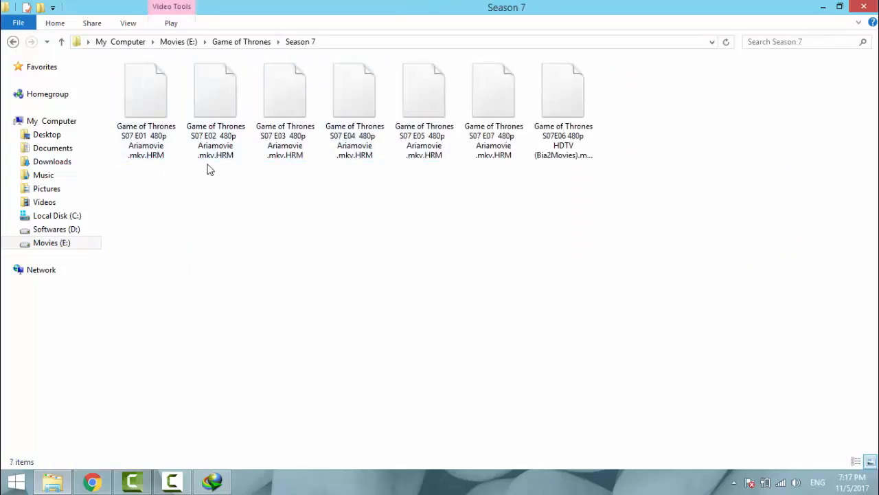
click(284, 89)
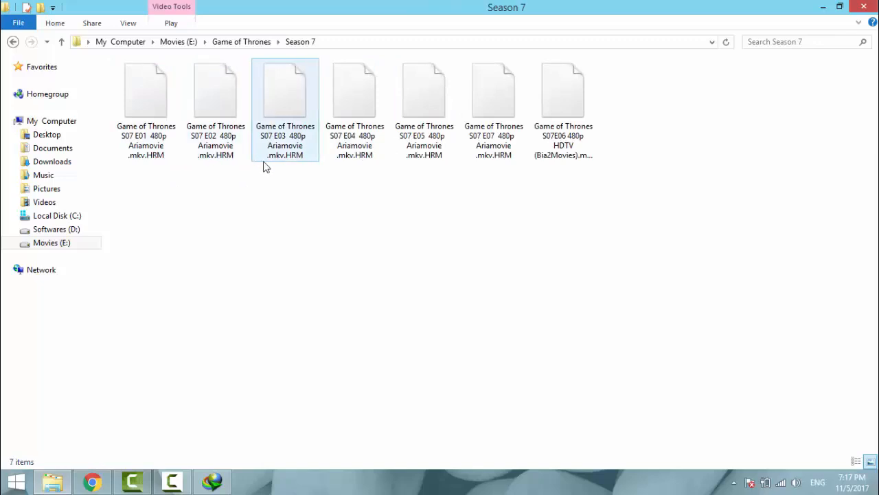
click(145, 89)
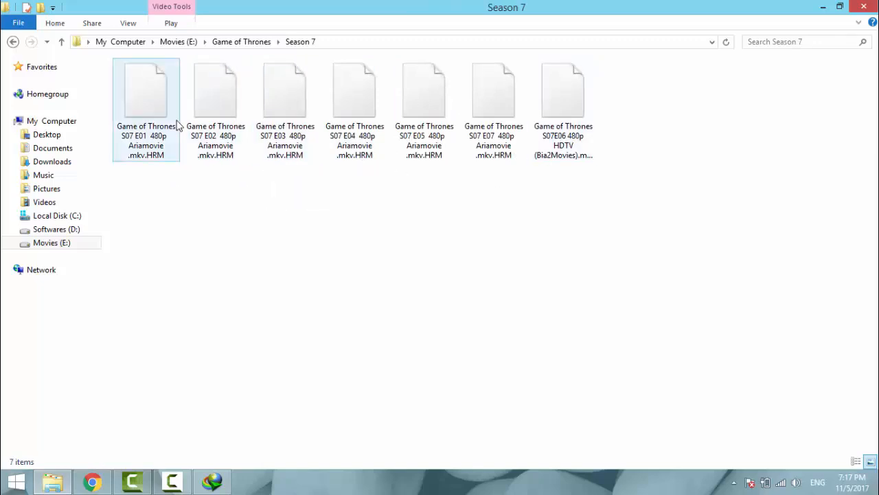
click(12, 41)
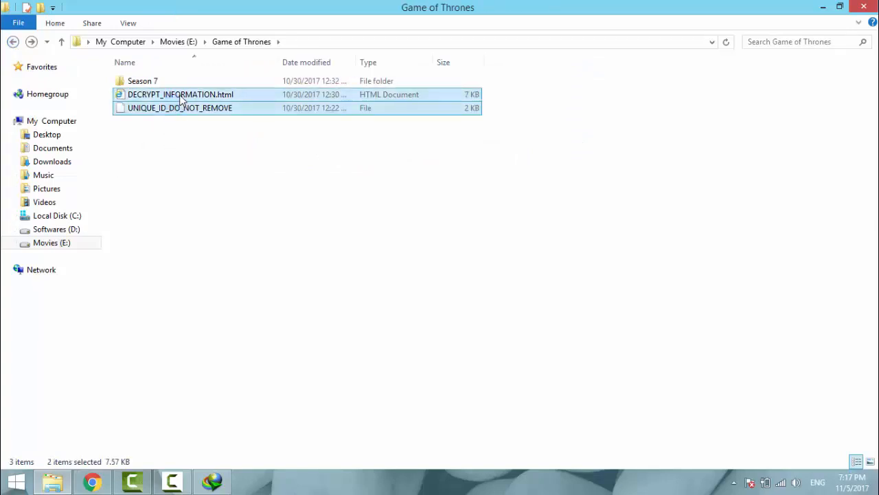
Select the UNIQUE_ID_DO_NOT_REMOVE file and then the DECRYPT_INFORMATION.html ransom note
click(178, 107)
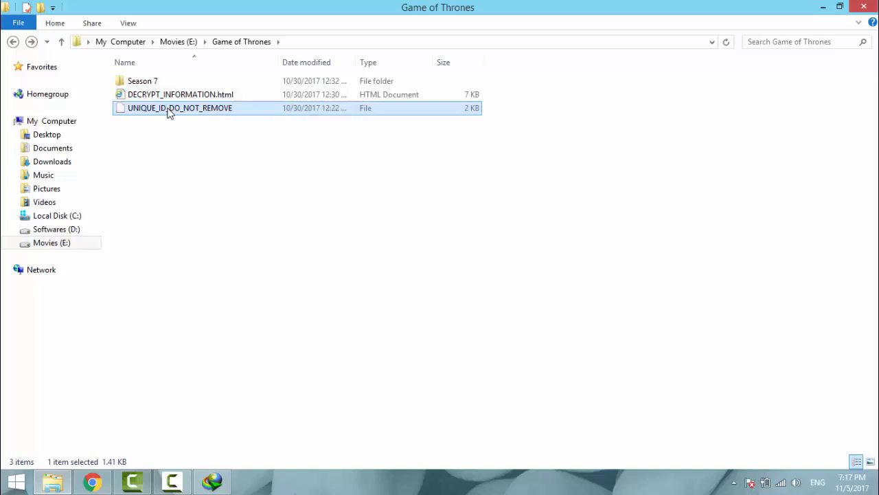
mouse_move(173, 126)
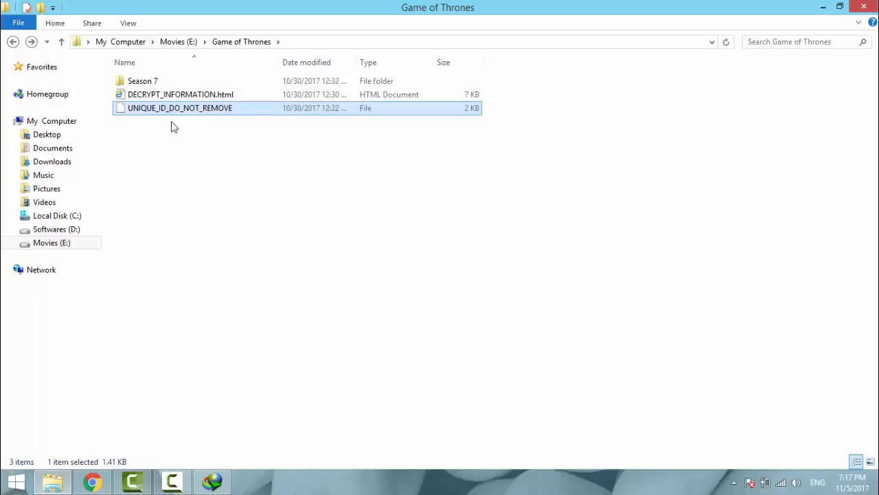
mouse_move(162, 110)
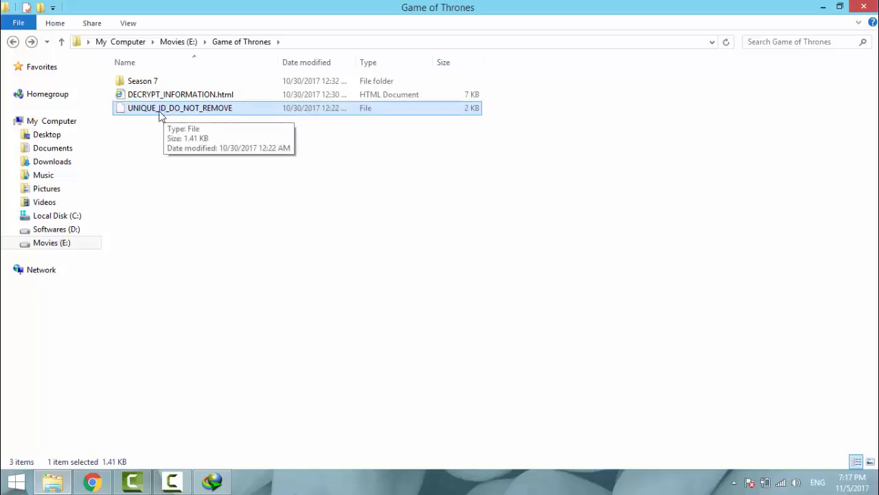
mouse_move(157, 126)
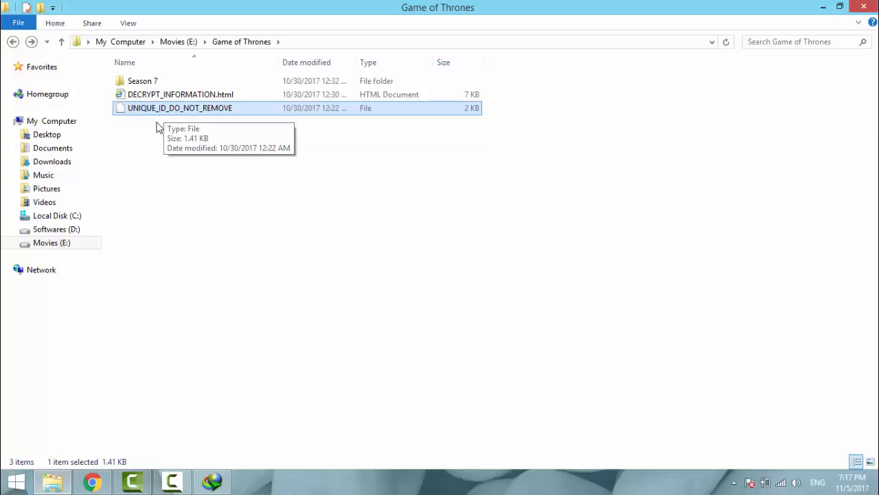
click(181, 93)
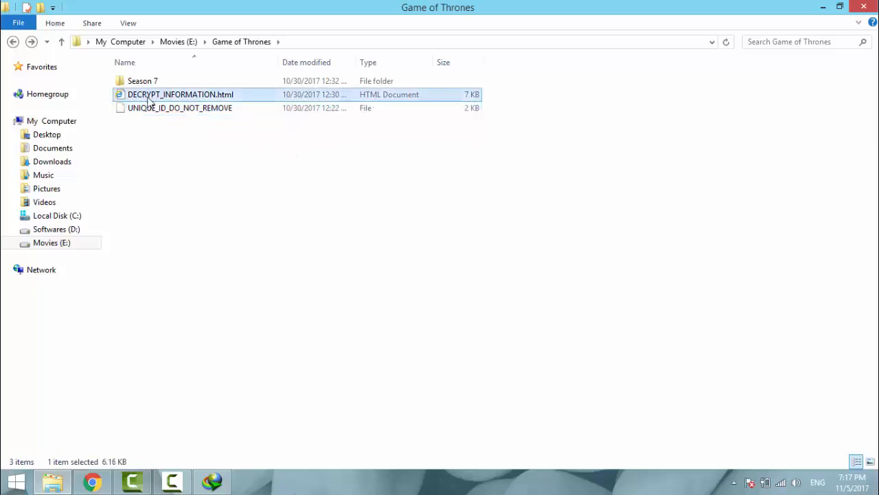
mouse_move(167, 103)
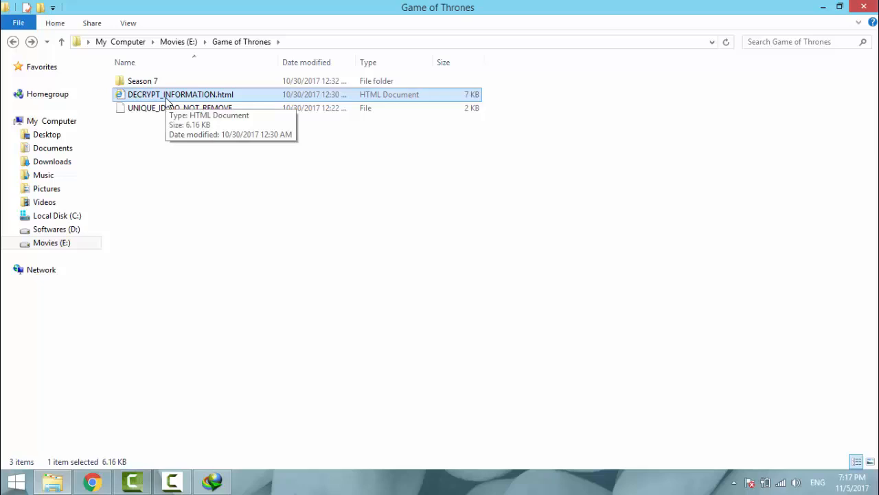
View DECRYPT_INFORMATION.html in Internet Explorer with scripts allowed, highlighting the UNIQUE_ID file name
double_click(180, 94)
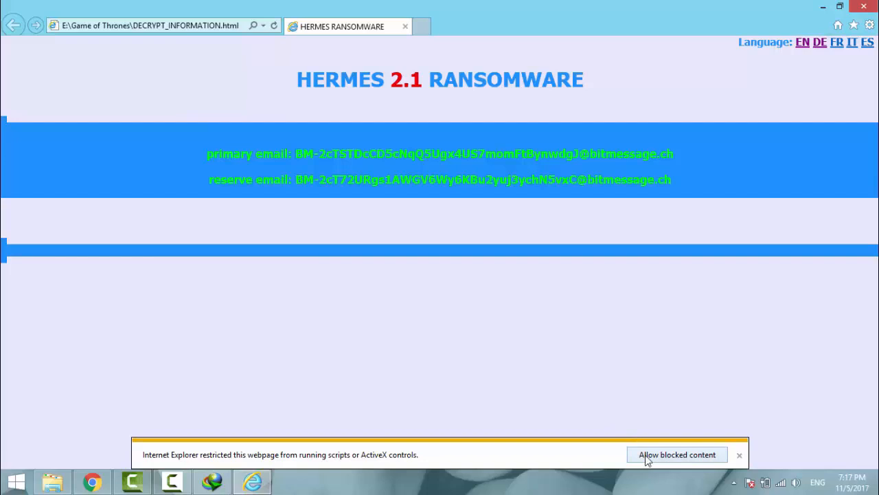
click(676, 453)
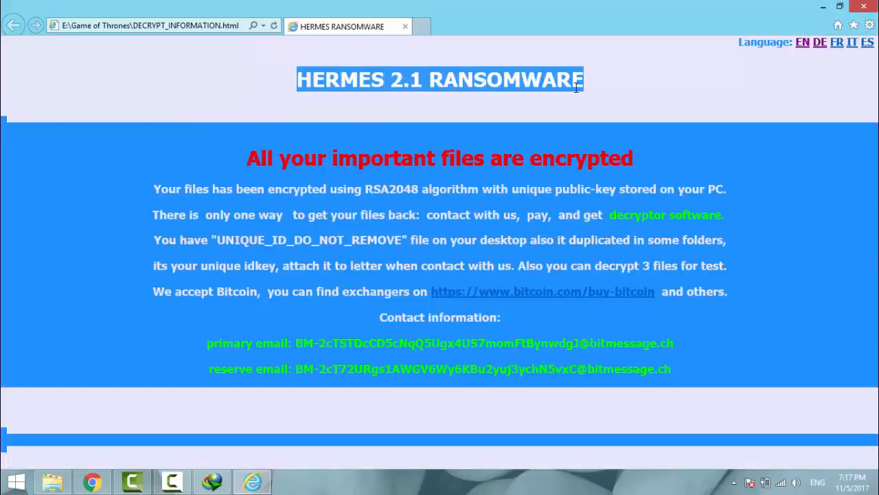
mouse_move(254, 181)
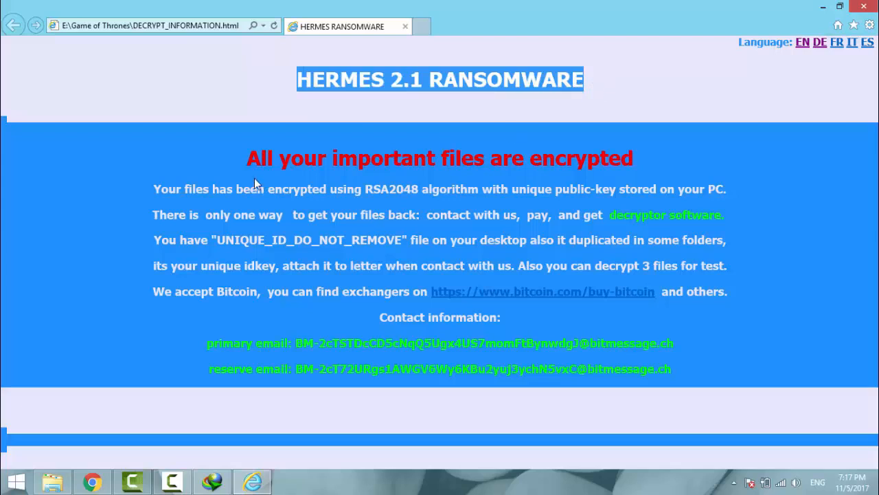
mouse_move(178, 209)
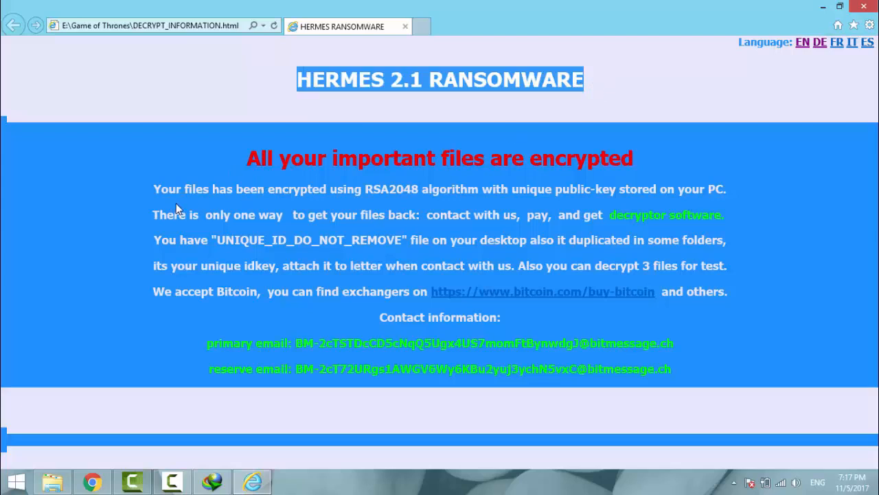
mouse_move(384, 200)
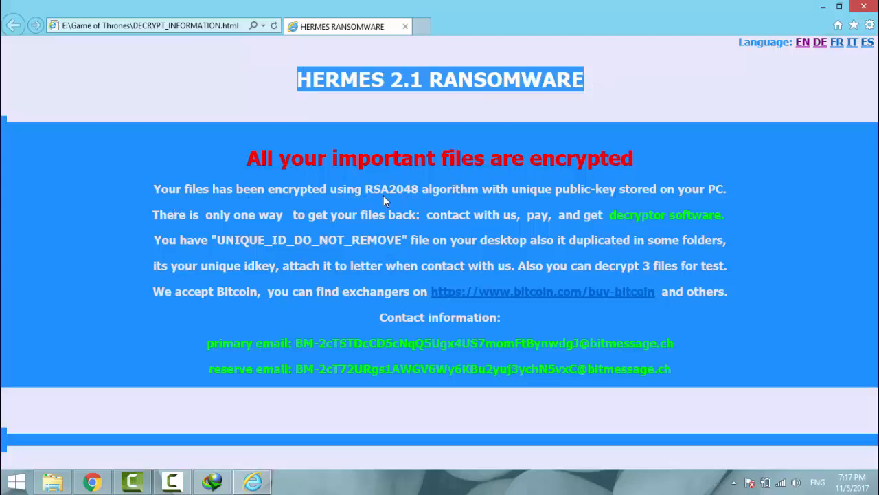
mouse_move(415, 200)
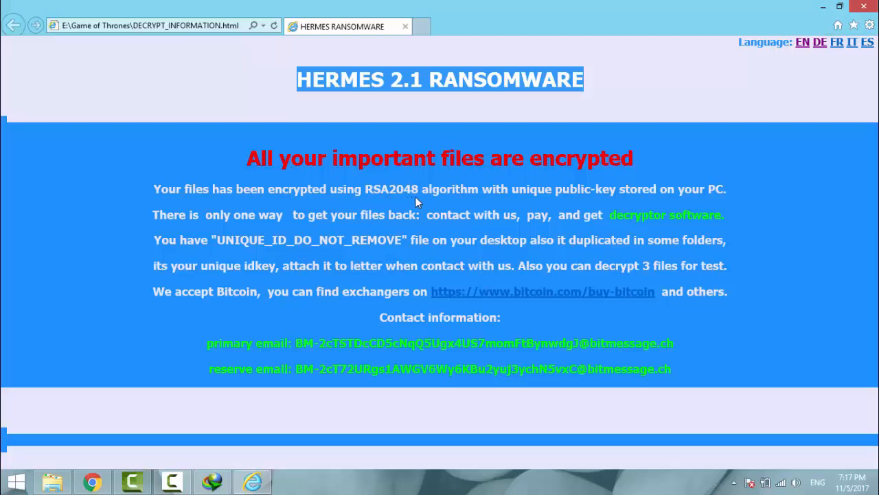
mouse_move(563, 203)
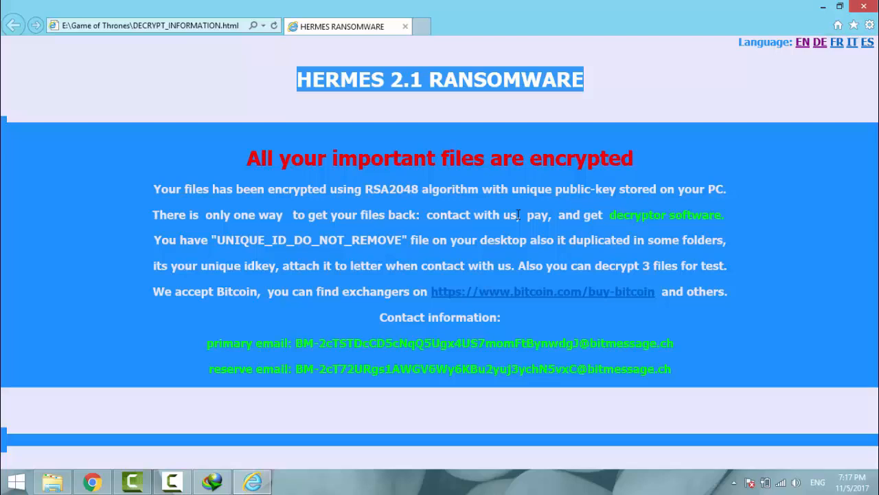
mouse_move(376, 231)
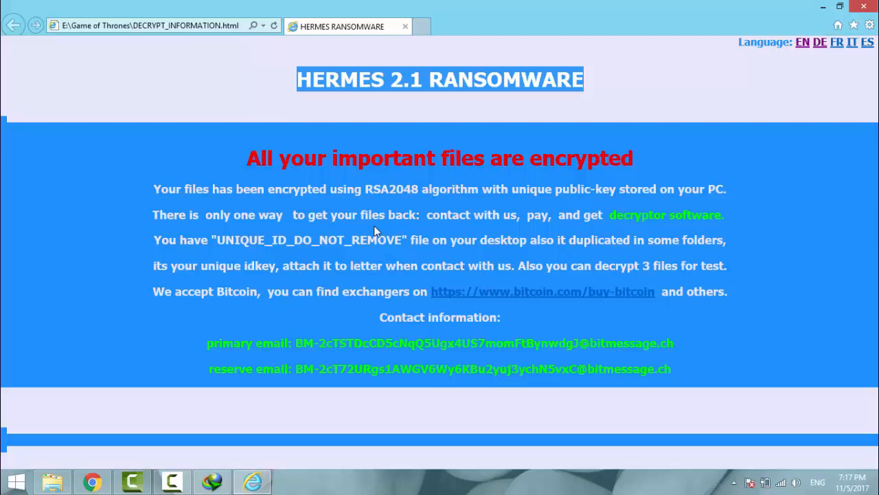
mouse_move(456, 236)
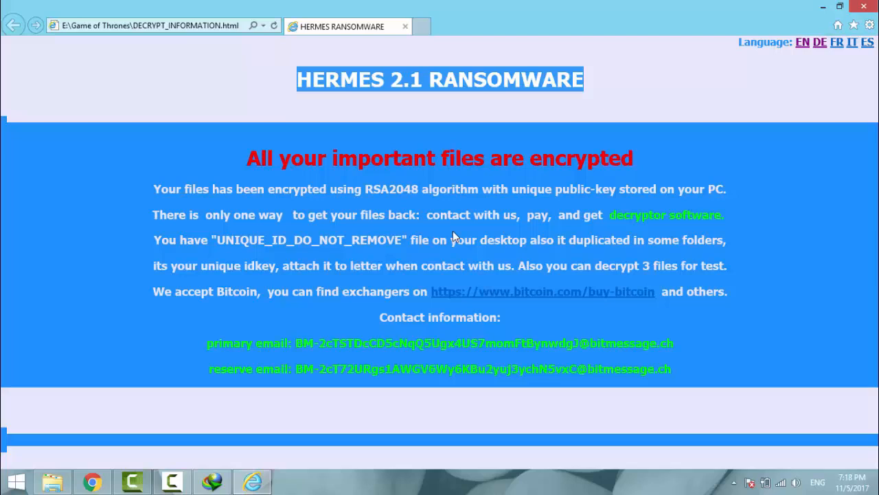
mouse_move(543, 227)
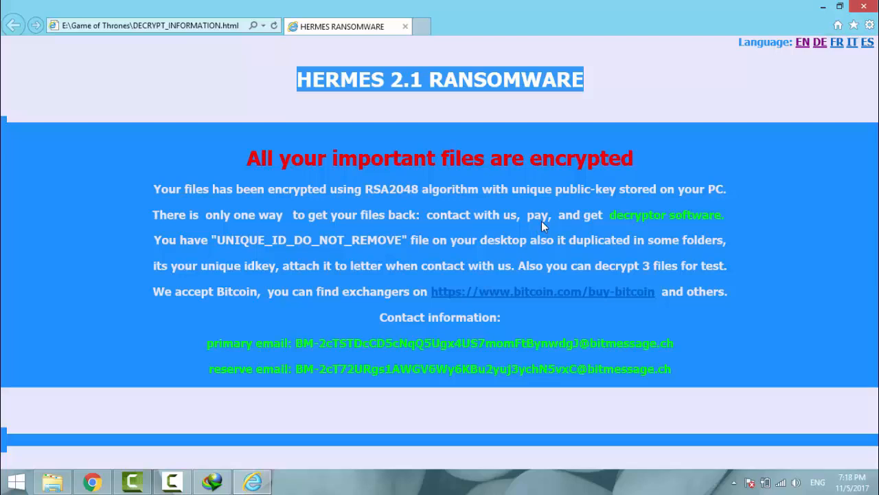
mouse_move(222, 242)
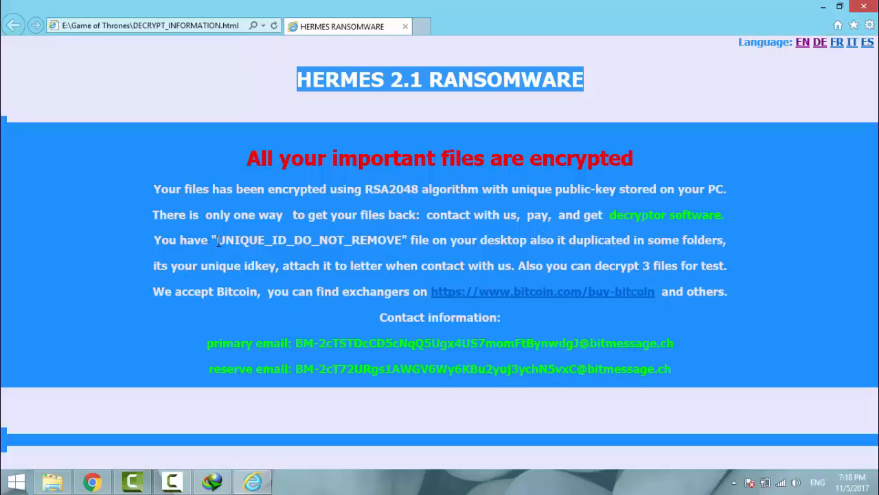
double_click(310, 239)
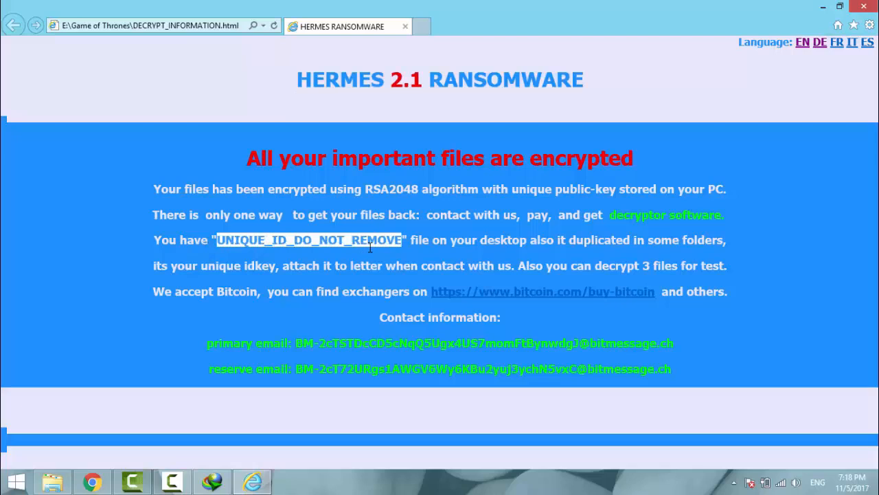
mouse_move(103, 435)
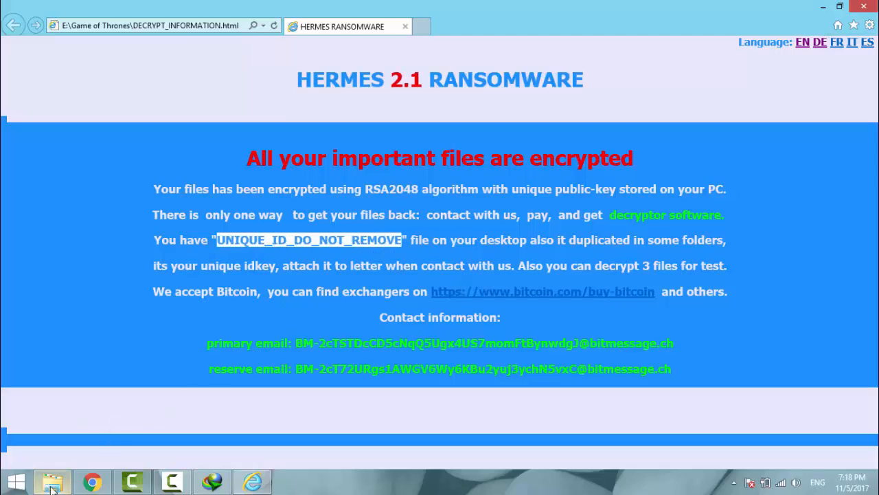
Switch between the Game of Thrones folder and the ransom note, ending on the folder
click(53, 481)
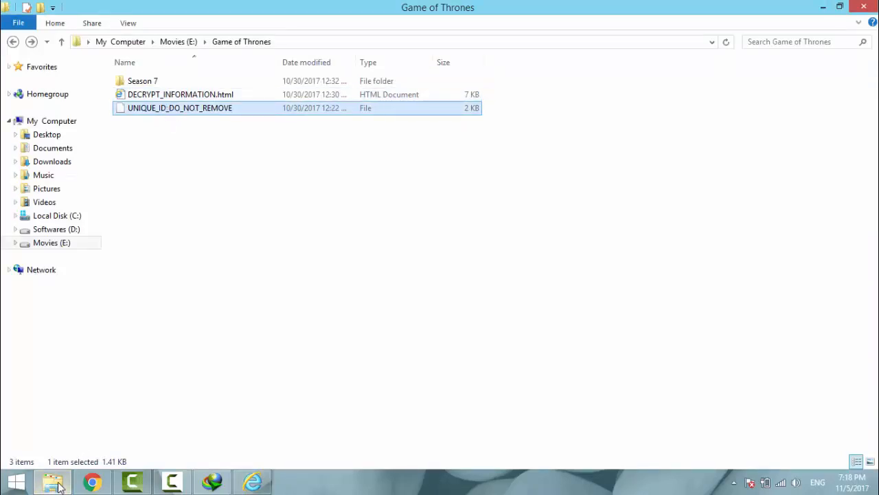
double_click(181, 94)
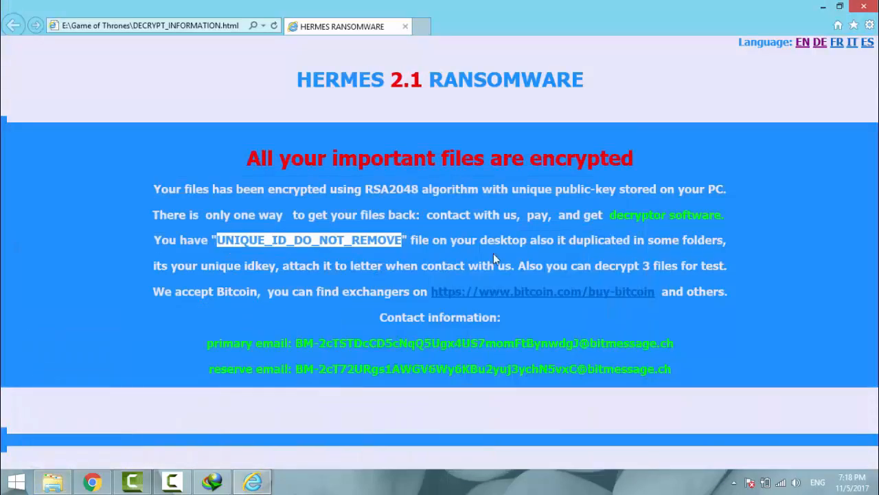
mouse_move(383, 253)
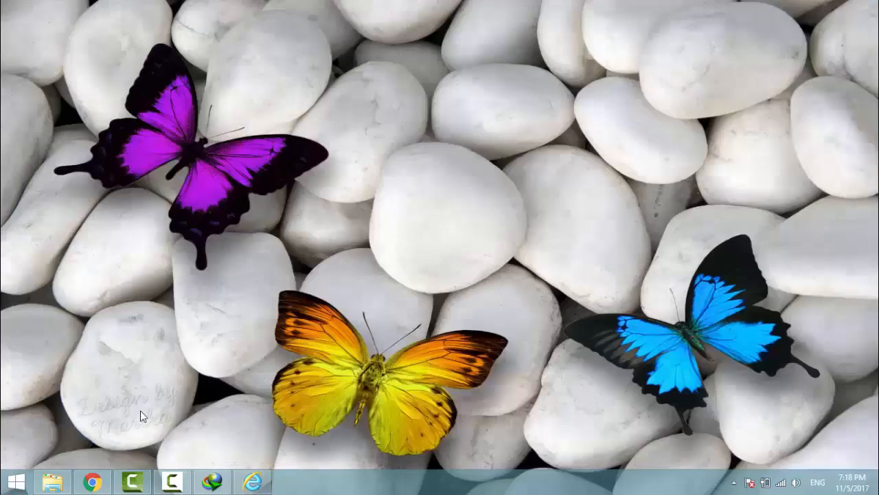
click(53, 481)
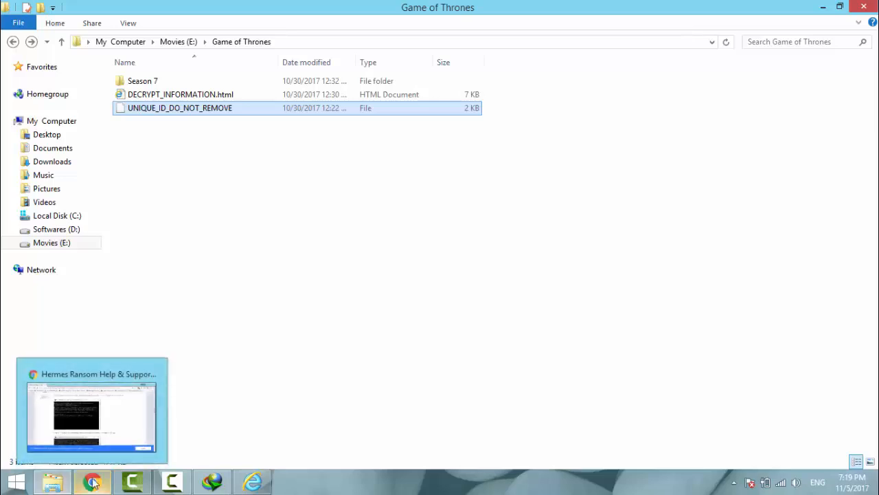
Read the BleepingComputer Hermes thread in Chrome down to the HermesDecrypter download post
click(93, 409)
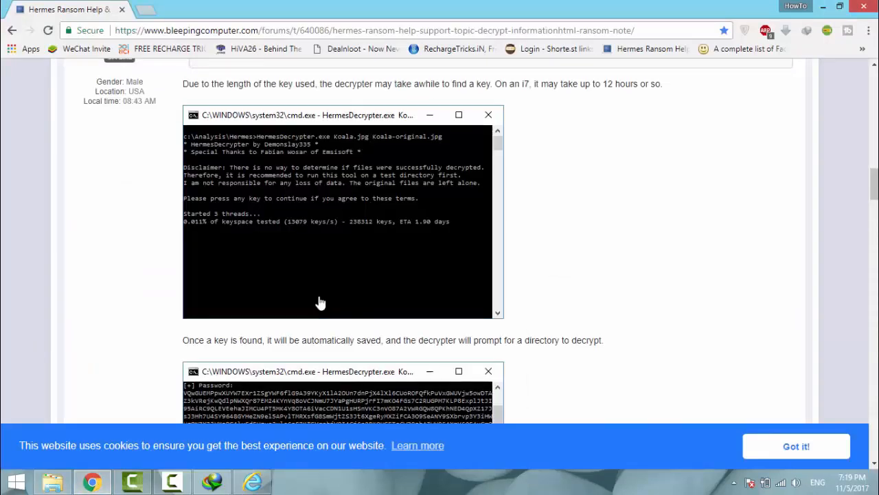
scroll(down, 3)
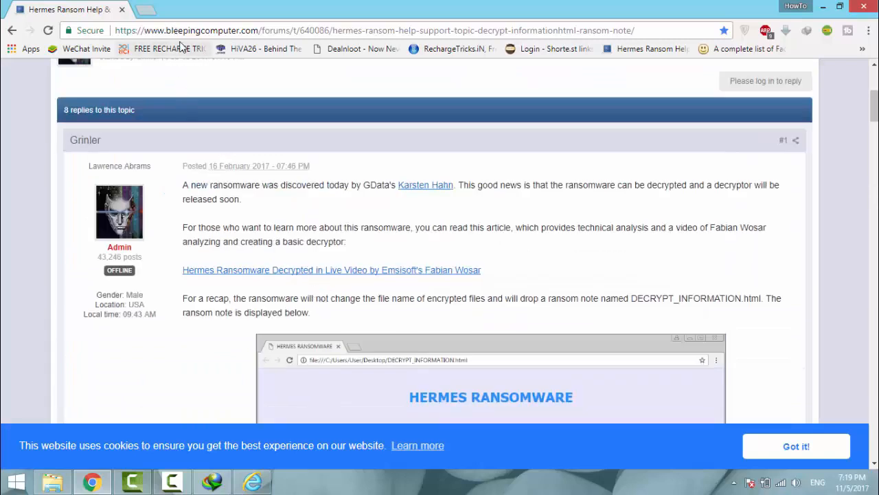
mouse_move(335, 179)
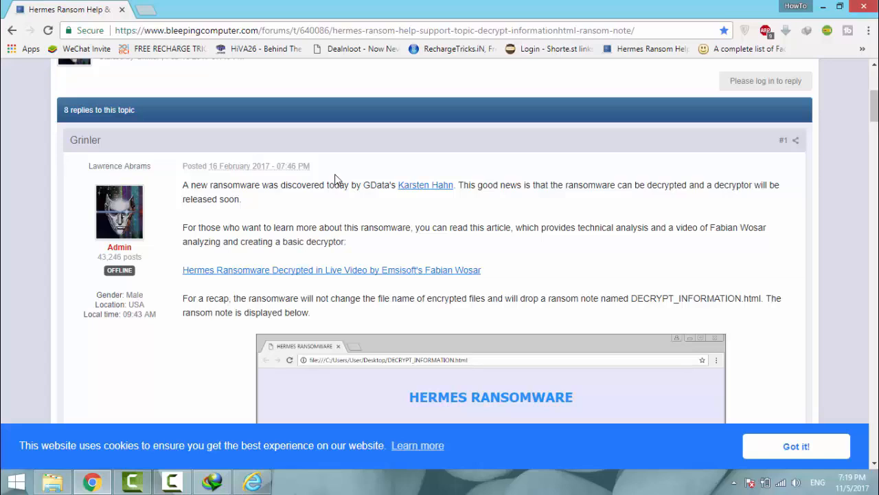
scroll(down, 3)
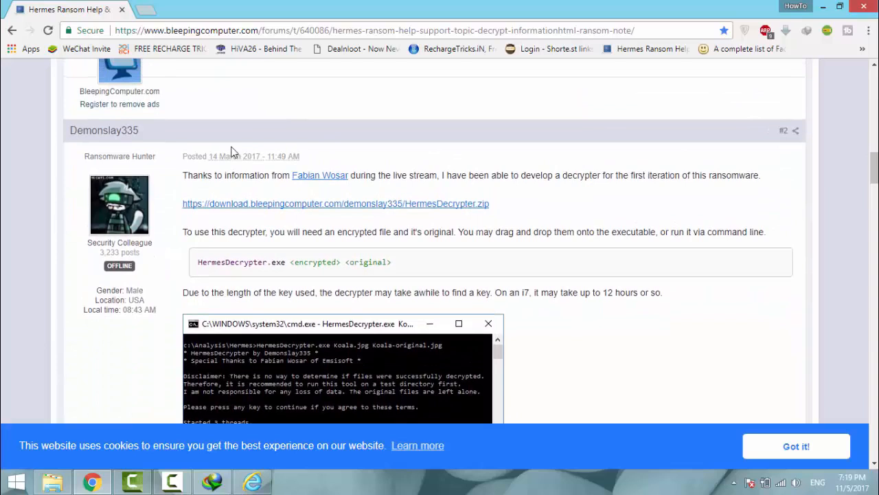
mouse_move(177, 209)
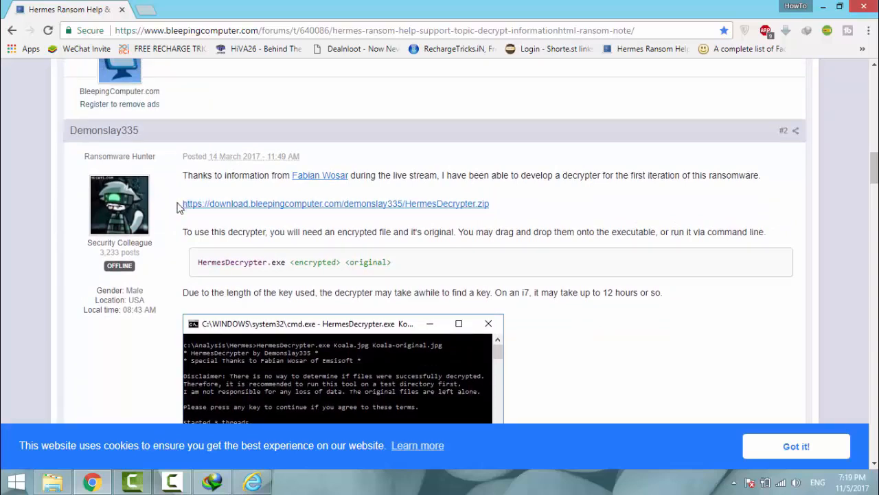
drag(183, 203, 490, 203)
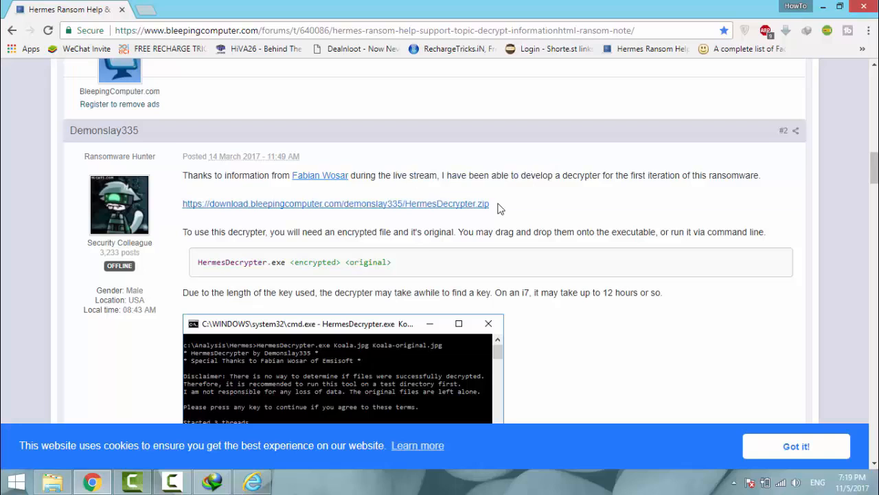
scroll(down, 3)
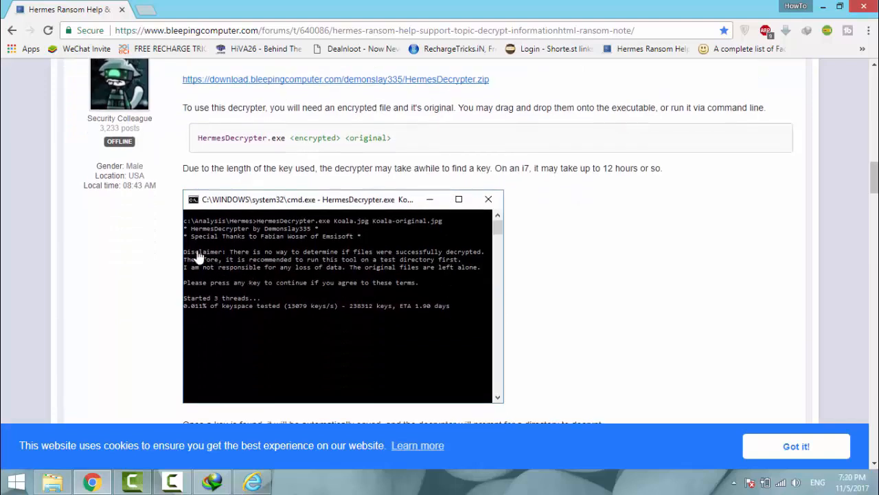
mouse_move(319, 264)
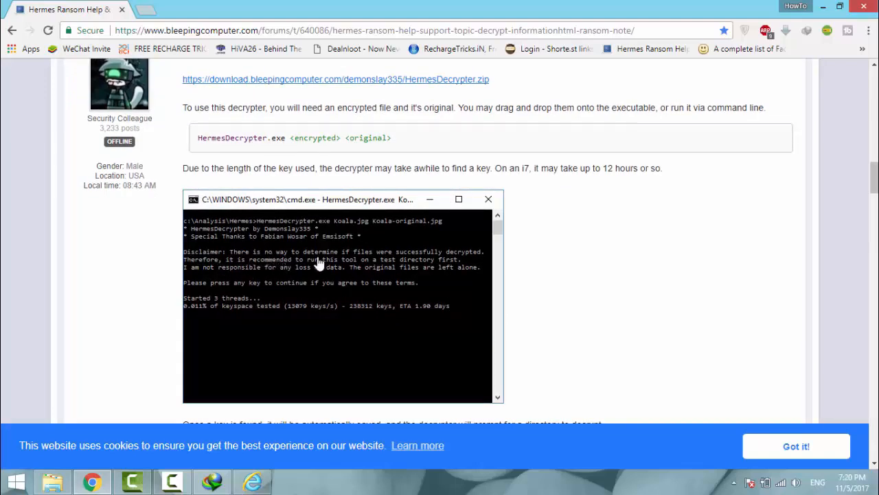
mouse_move(452, 261)
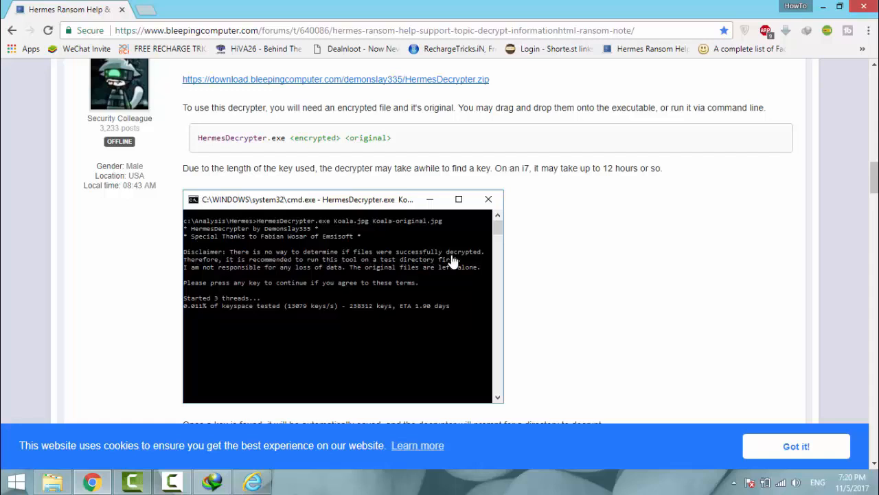
mouse_move(550, 301)
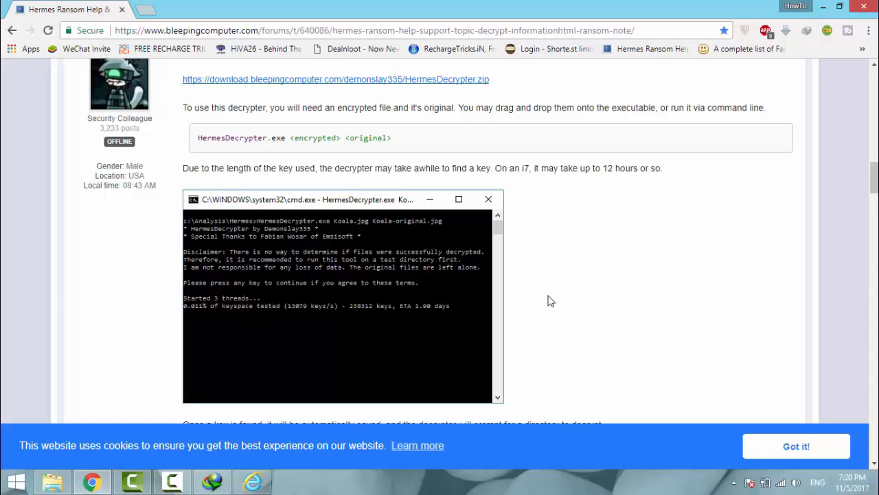
mouse_move(516, 149)
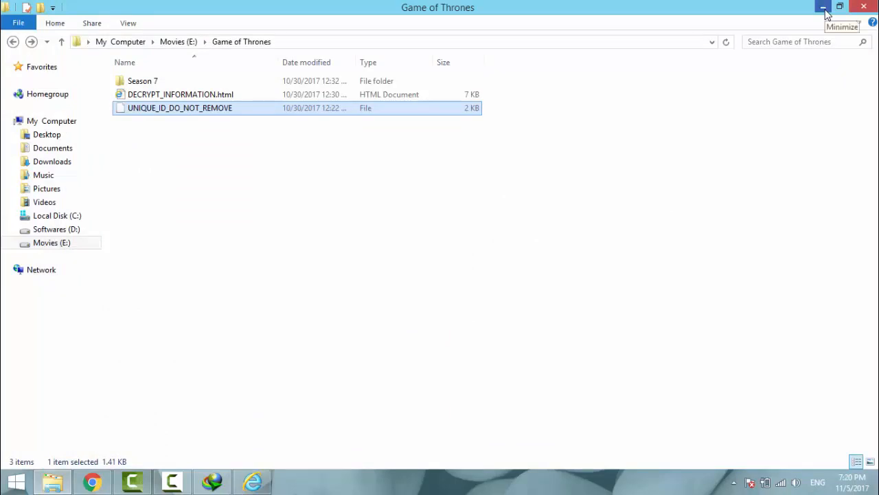
Minimize the Game of Thrones folder window before rebooting into Safe Mode
click(824, 7)
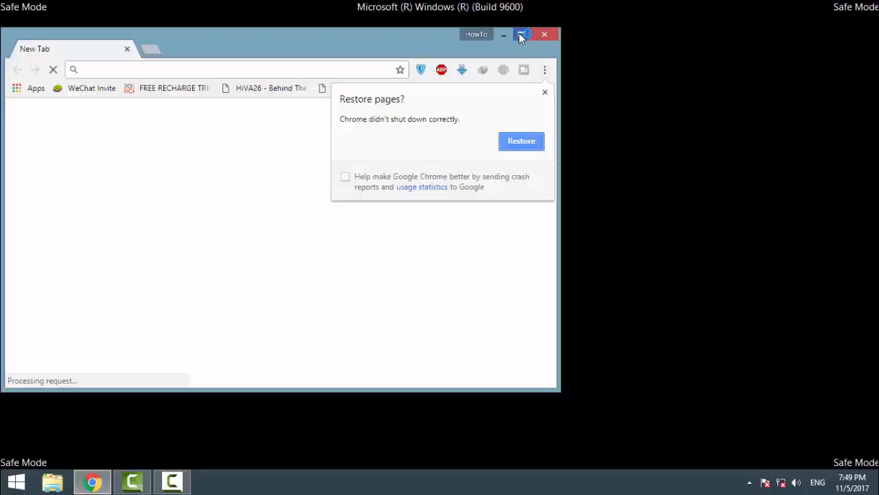
Search the web for 'spyhunter 4' in a maximized Chrome window, dismissing the restore prompt
click(522, 34)
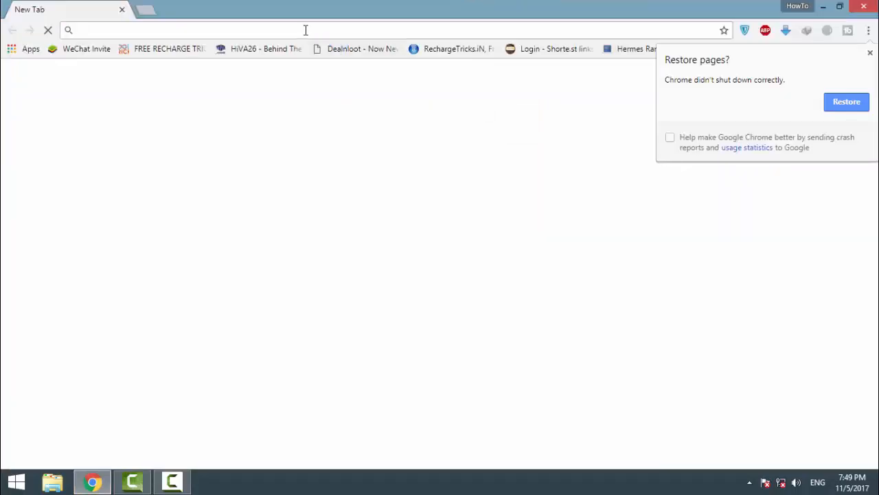
text(spyhun)
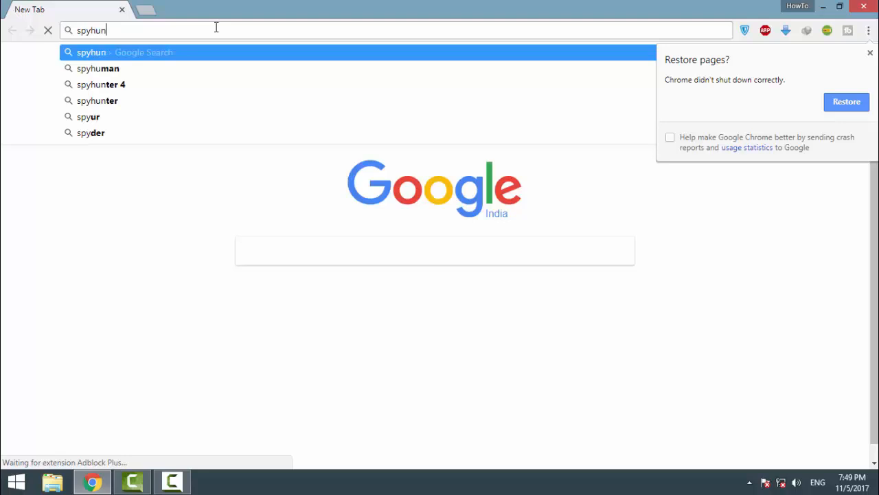
click(101, 84)
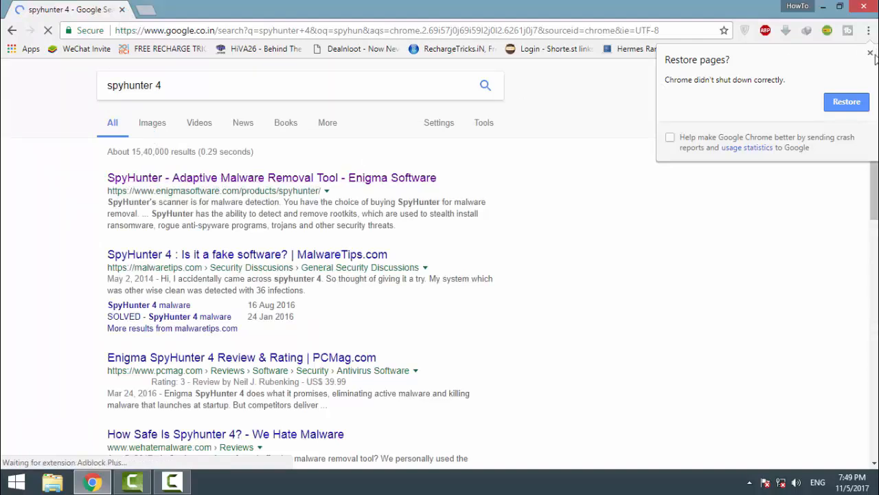
click(871, 52)
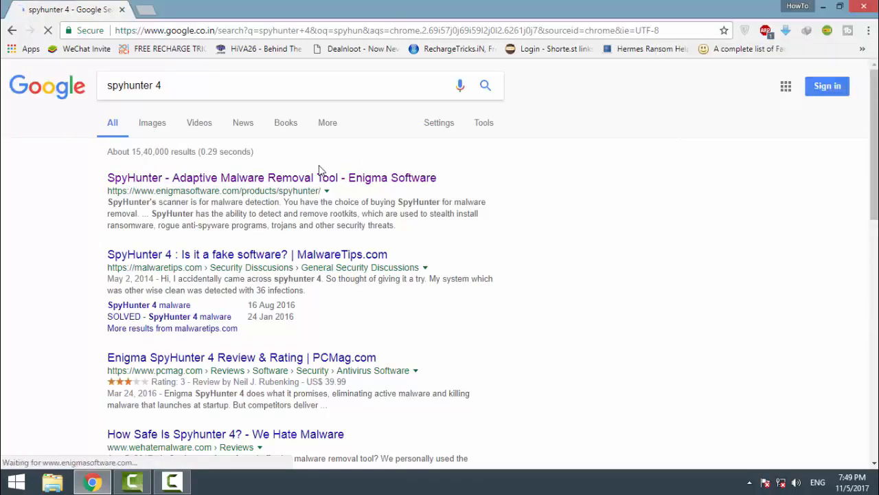
Download the SpyHunter installer from Enigma Software's SpyHunter page
click(270, 177)
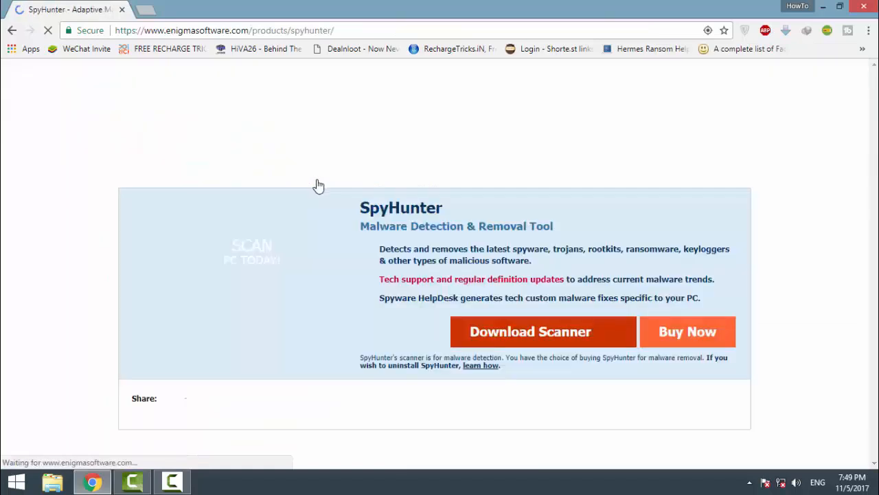
scroll(down, 3)
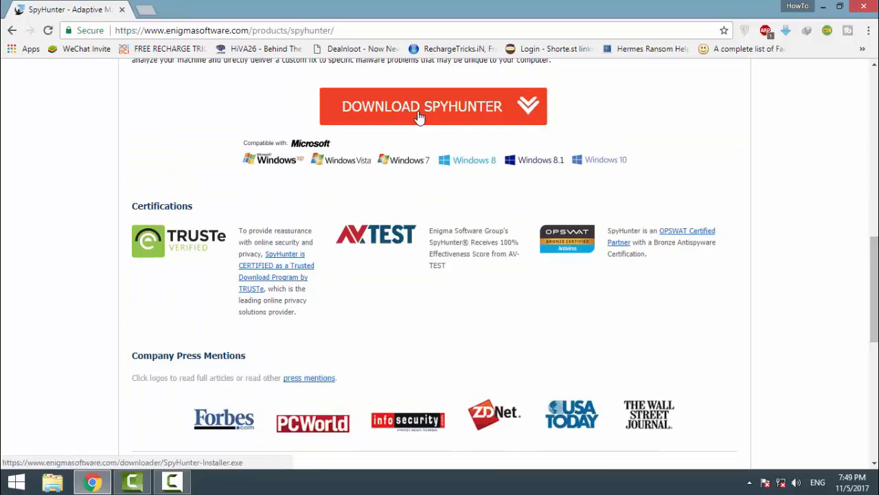
click(421, 108)
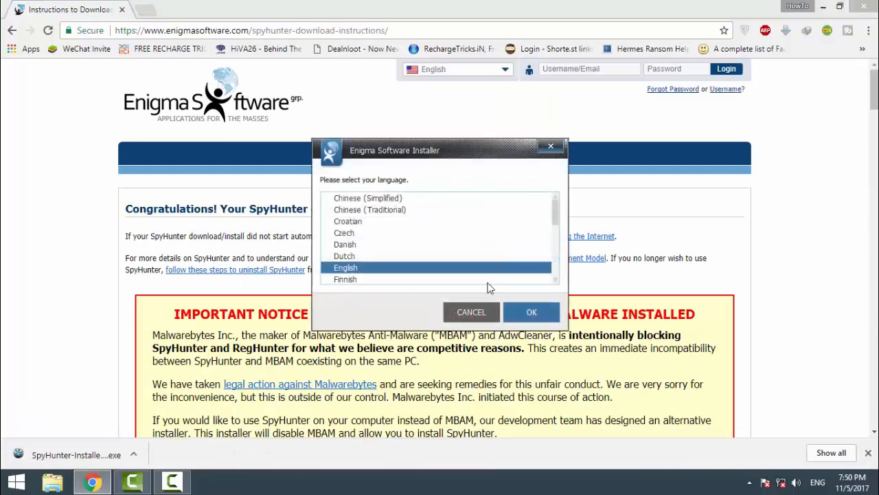
Install SpyHunter in English through Setup Successful and finish the installer
click(530, 312)
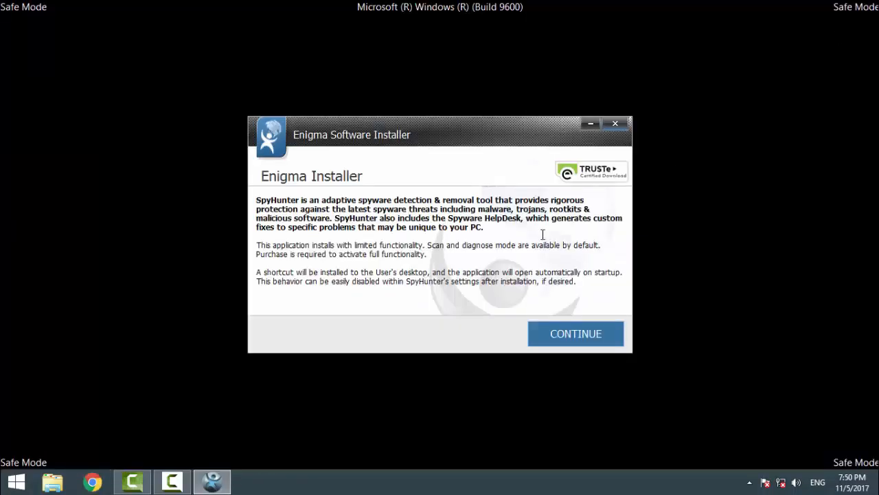
click(574, 333)
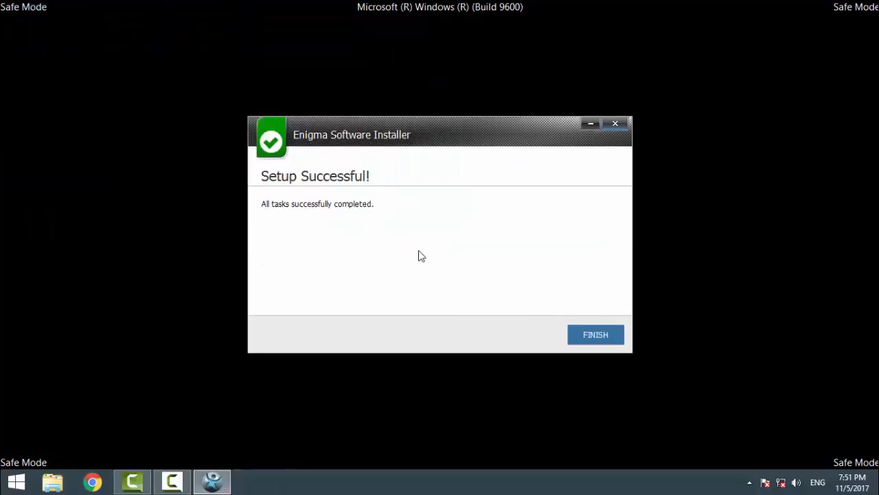
click(595, 335)
text(d)
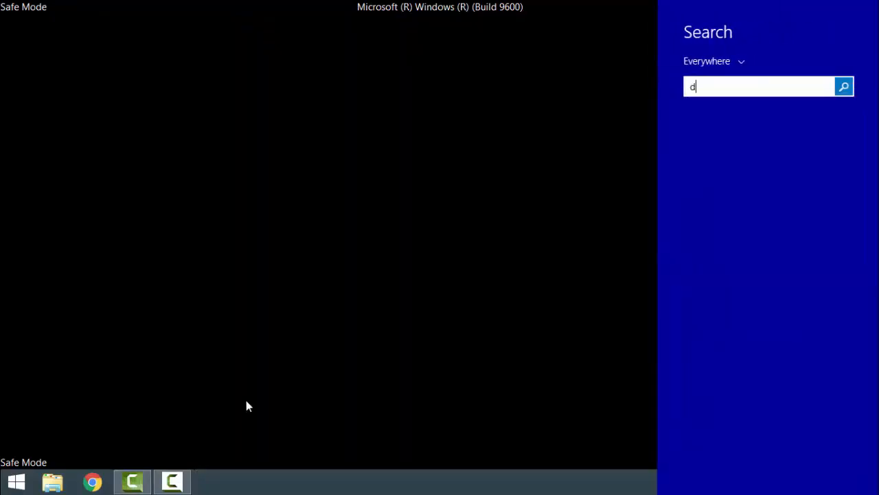
Launch SpyHunter 4 from Windows Search and start a Quick Scan of the computer
text(spu)
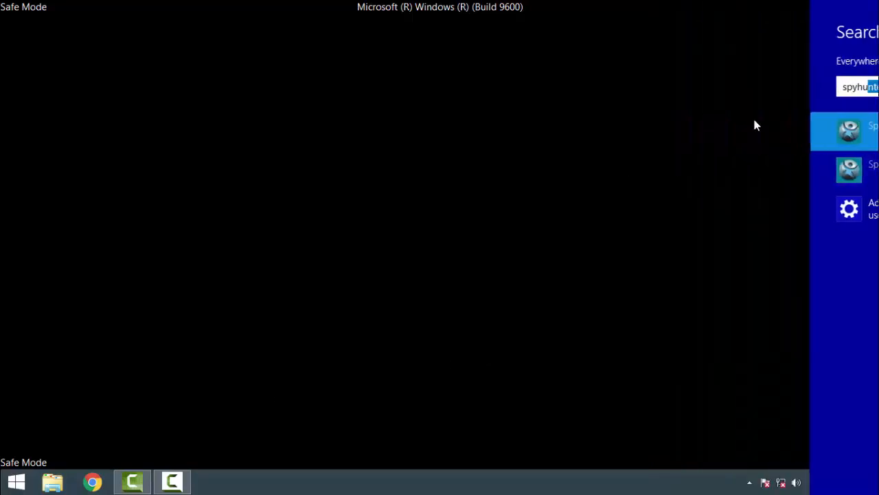
click(849, 131)
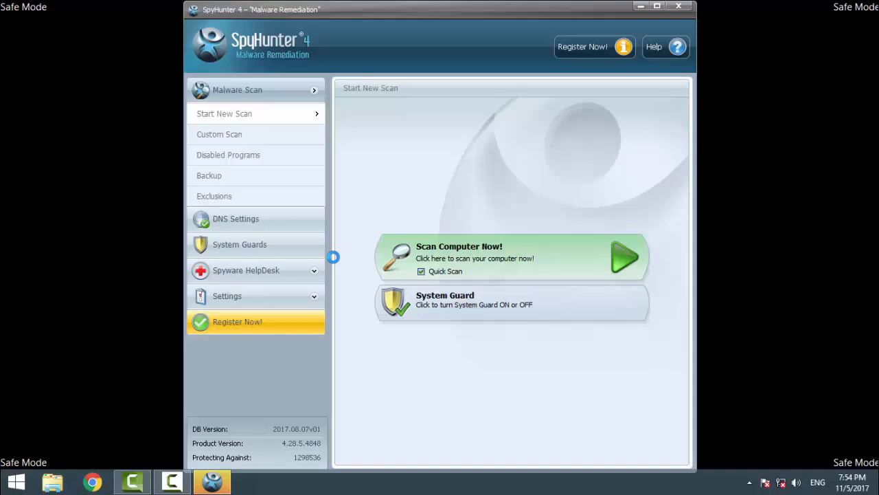
click(511, 259)
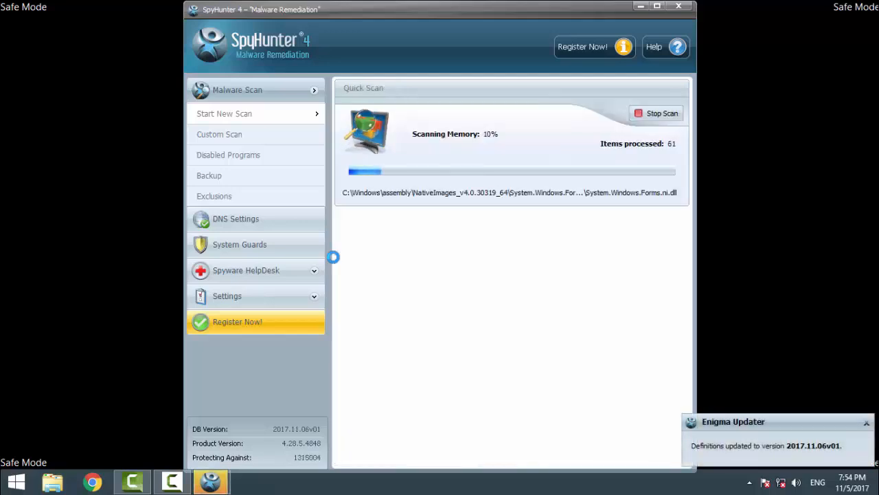